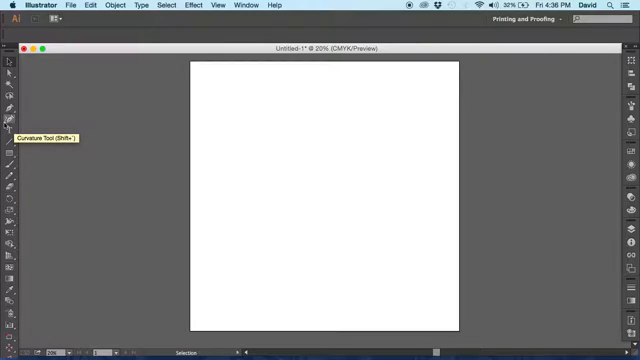
mouse_move(248, 180)
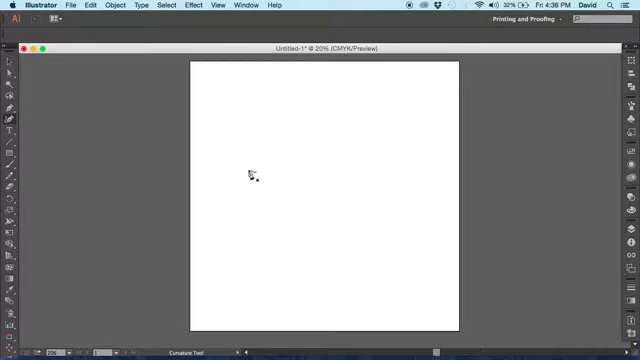
mouse_move(292, 192)
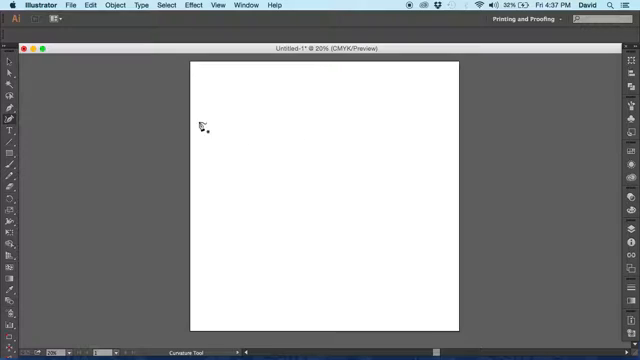
mouse_move(240, 146)
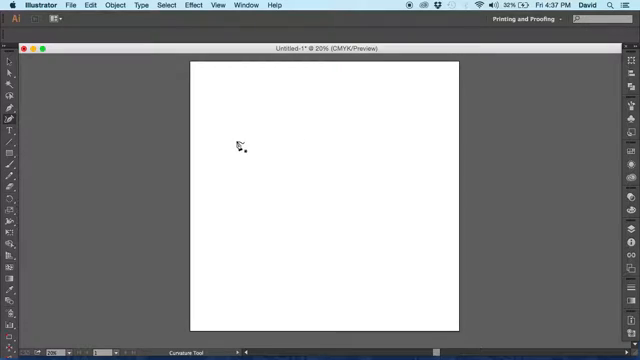
mouse_move(224, 164)
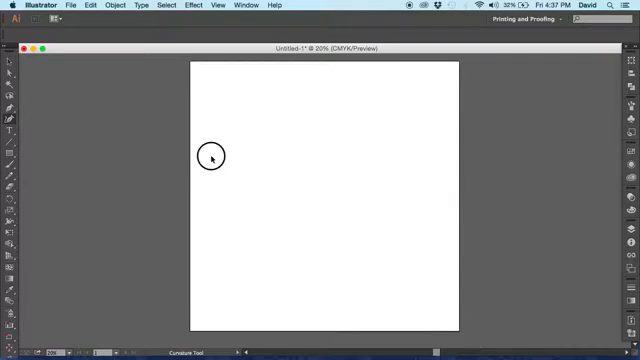
Step: Begin the first closed egg shape with the Curvature tool on the artboard
click(376, 158)
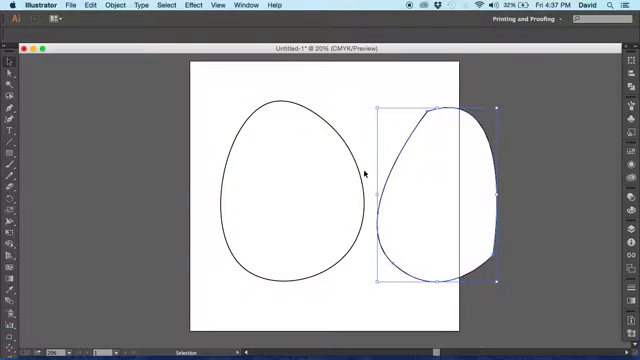
mouse_move(484, 248)
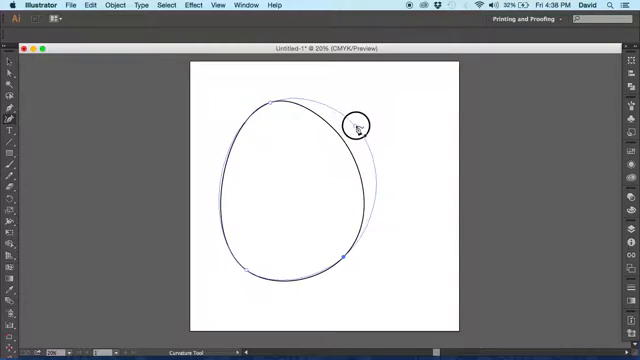
Step: Reshape the remaining egg by bulging its upper right and smoothing its lower left side
drag(356, 124, 292, 172)
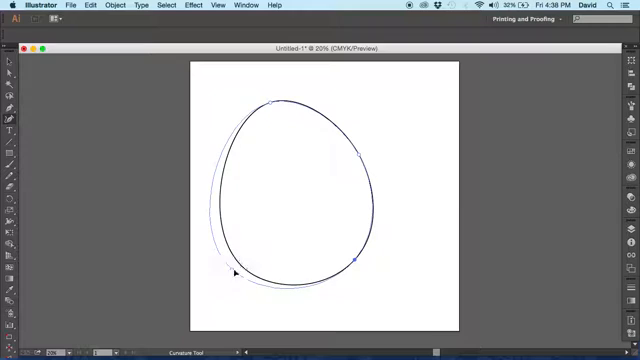
drag(278, 102, 284, 96)
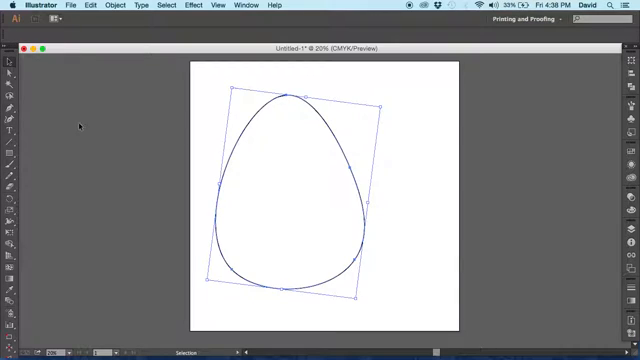
mouse_move(378, 264)
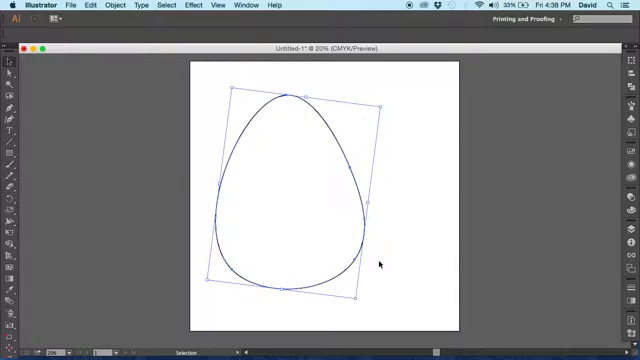
key(Delete)
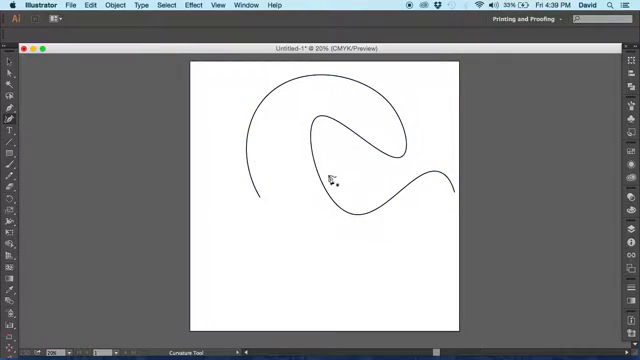
mouse_move(58, 70)
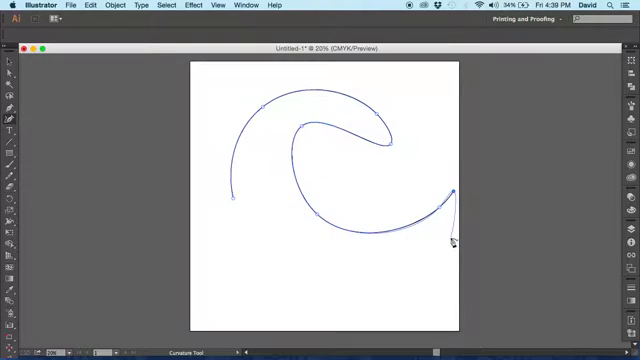
Step: Adjust the wave's right end into a long smooth lower tail
drag(450, 240, 370, 270)
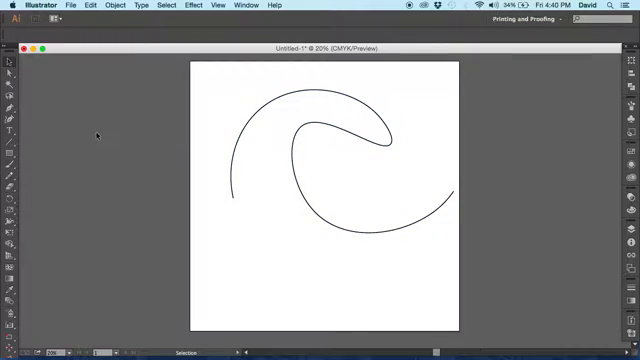
Step: Select the finished wave path with the Selection tool
click(384, 136)
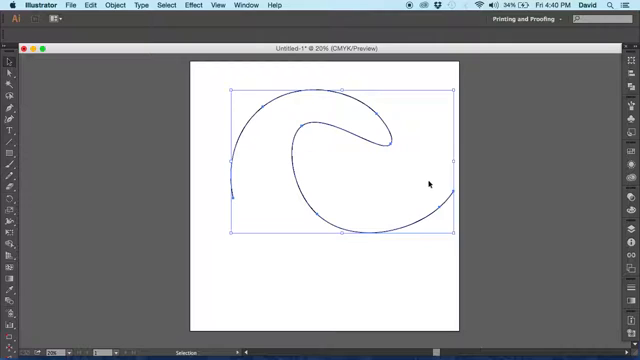
mouse_move(368, 276)
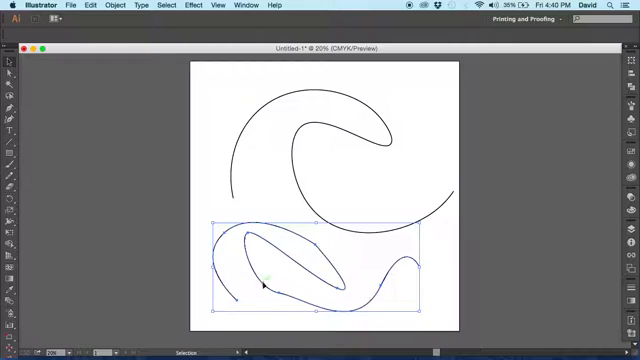
mouse_move(410, 288)
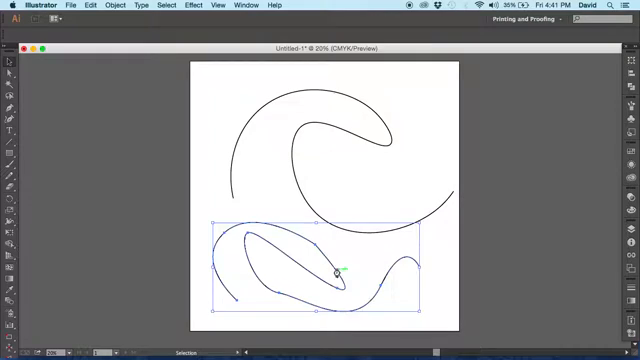
Step: Delete the looping squiggle below the wave, leaving only the wave curve
key(Delete)
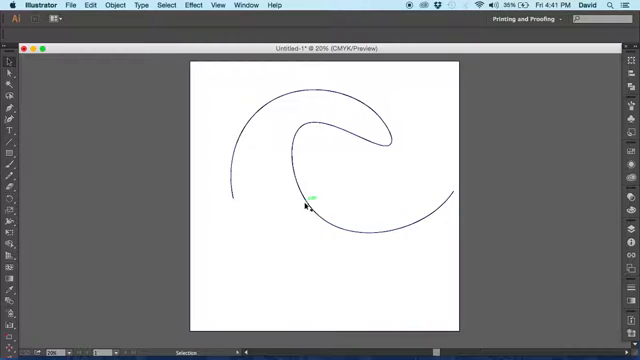
click(310, 206)
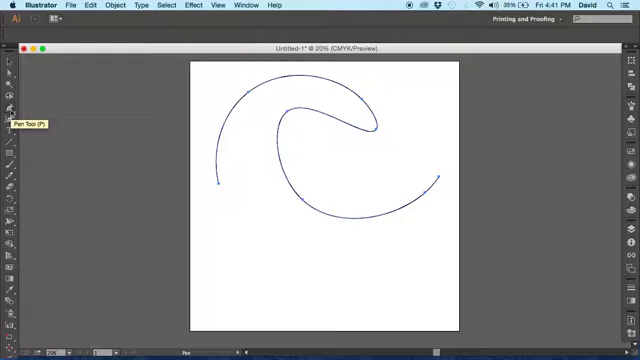
mouse_move(318, 276)
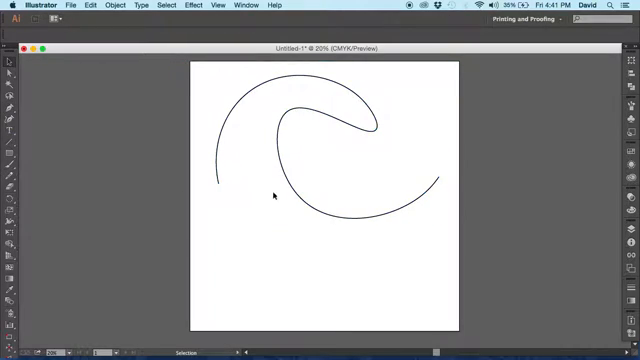
click(300, 196)
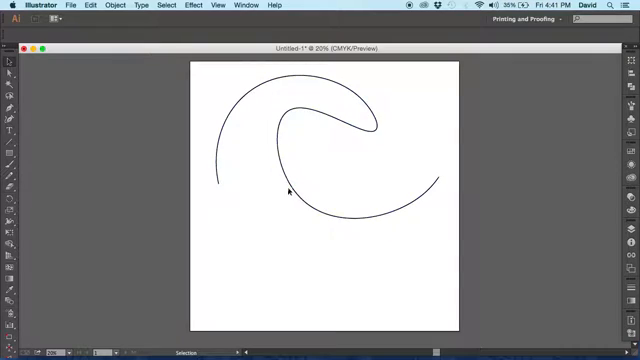
click(292, 190)
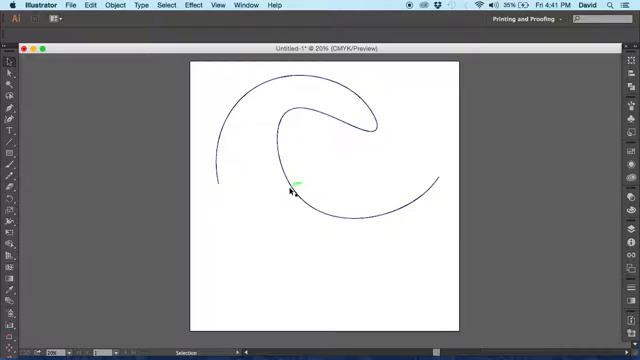